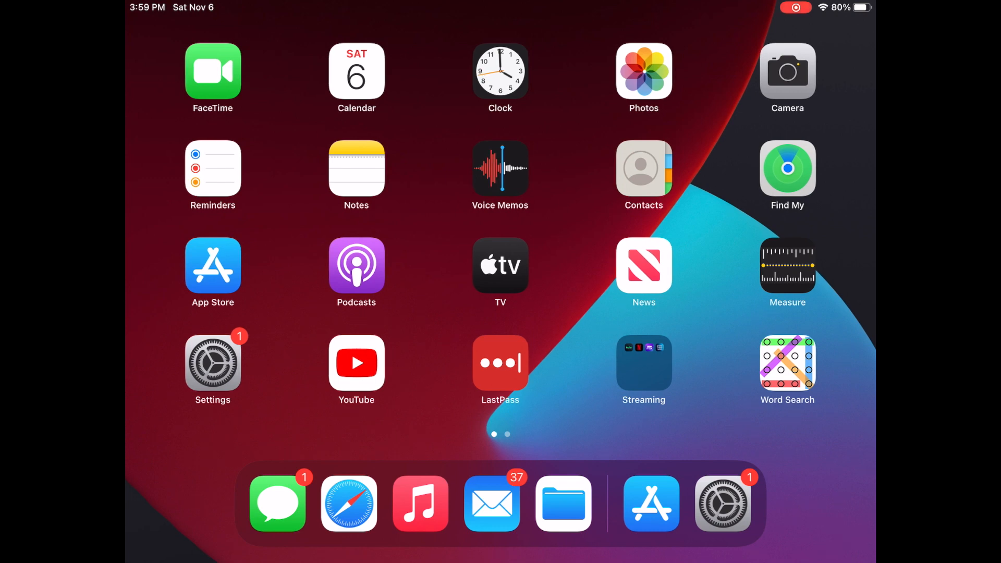
# Step: View the Wi-Fi networks list in Settings, then switch to the App Store
pyautogui.click(212, 363)
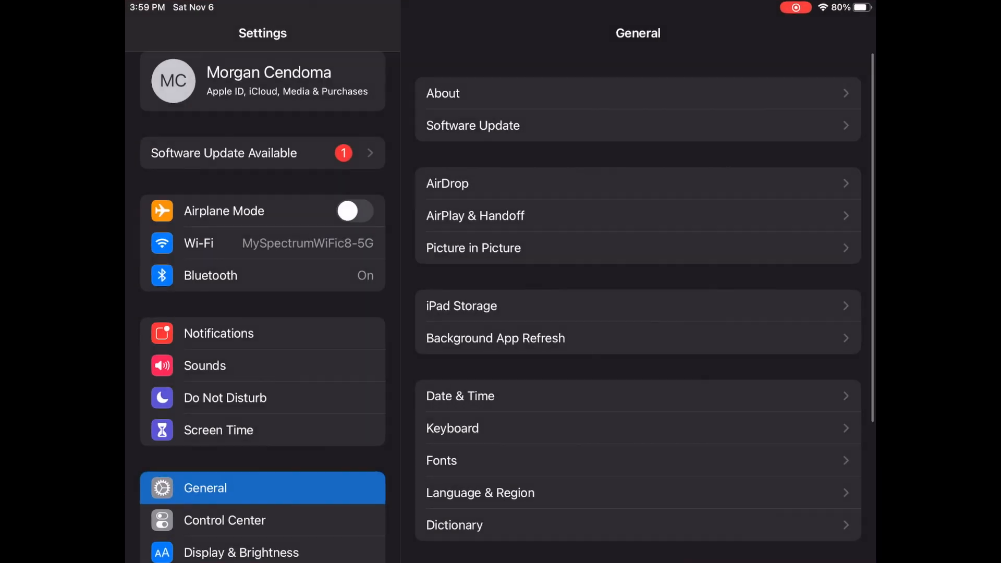
pyautogui.click(261, 243)
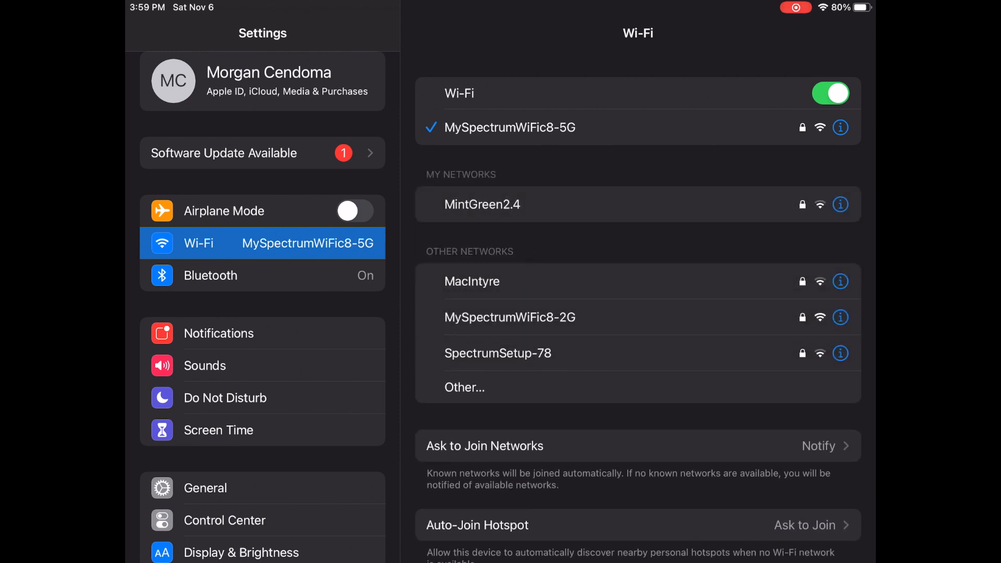
pyautogui.click(232, 275)
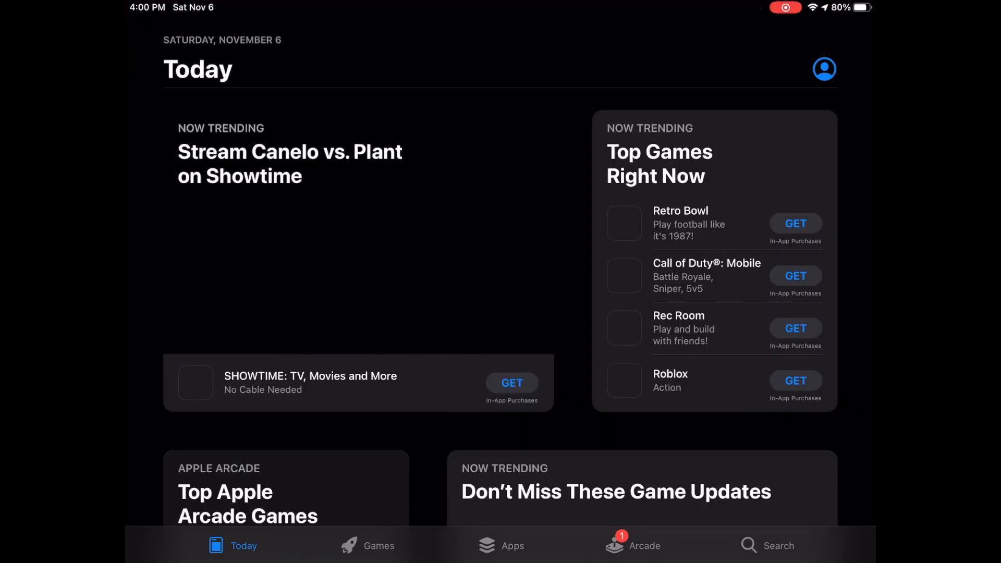
# Step: Search the App Store for 'unifi' and go to the UniFi Network app page
pyautogui.click(766, 560)
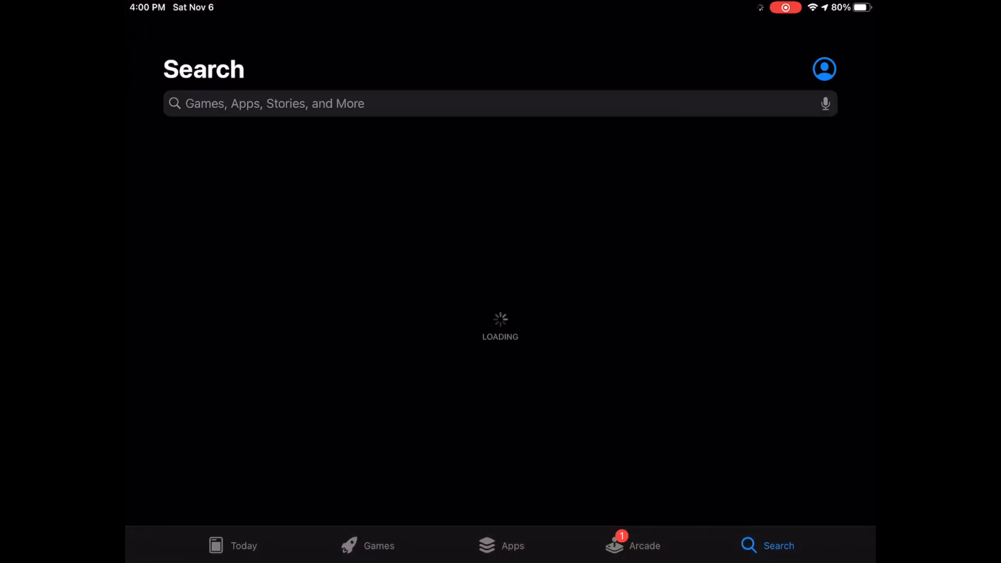
pyautogui.write('unifi')
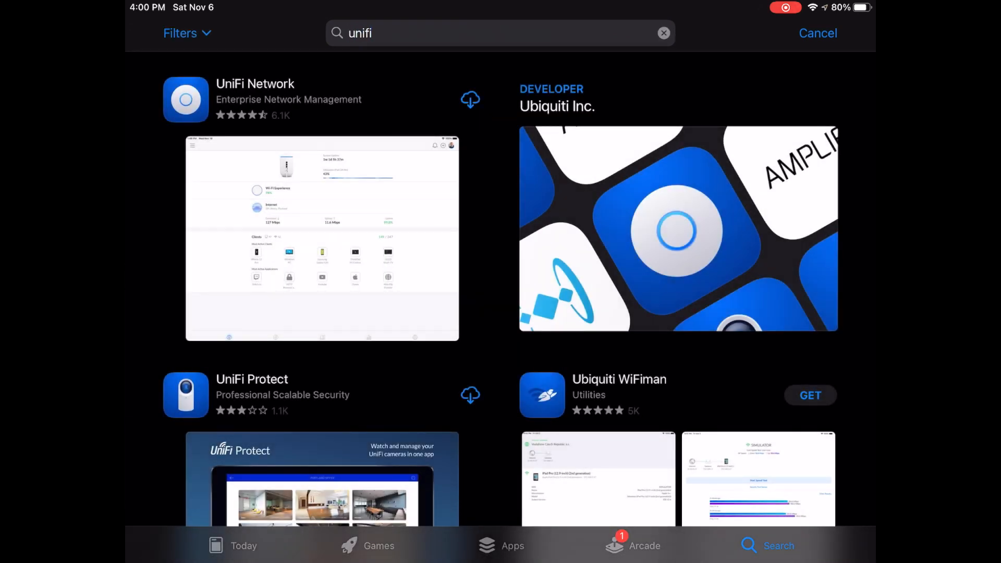
pyautogui.click(255, 83)
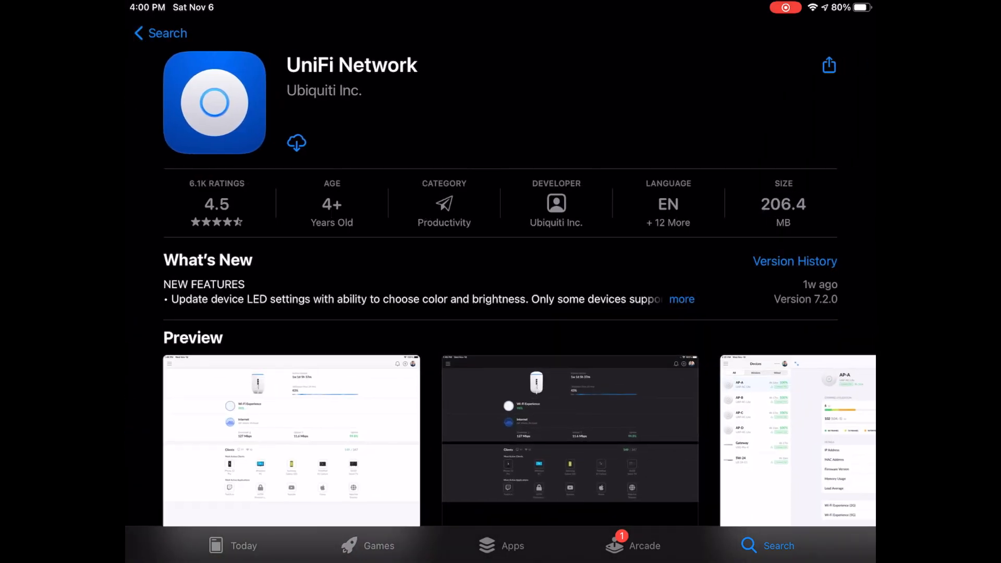
# Step: Download the UniFi Network app and launch it once installed
pyautogui.click(296, 143)
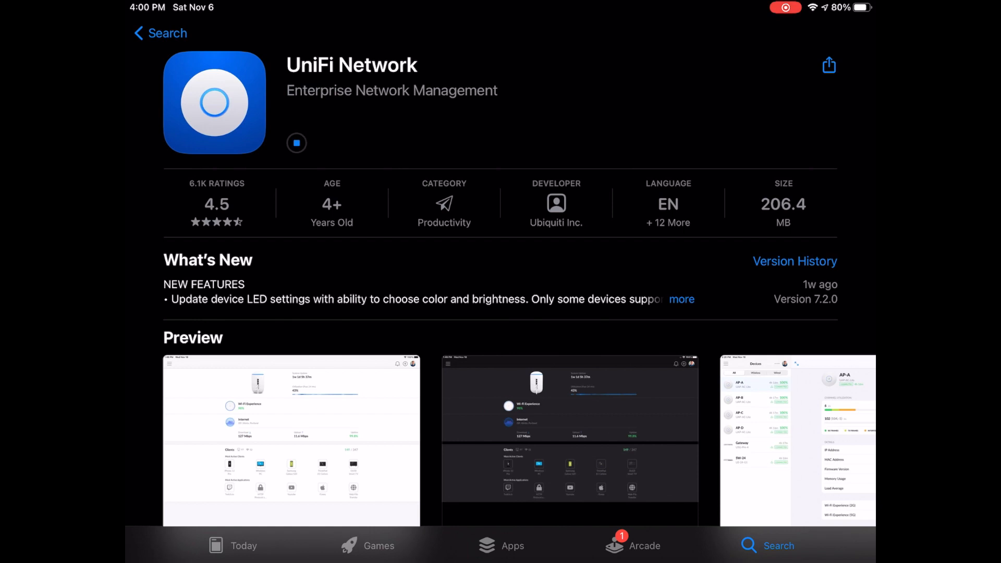
pyautogui.click(296, 143)
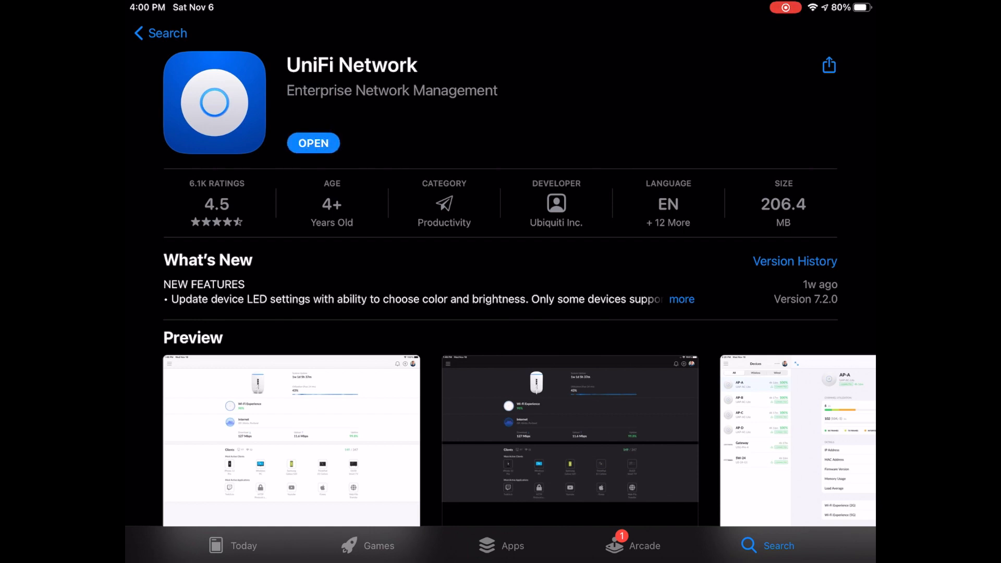
pyautogui.click(313, 143)
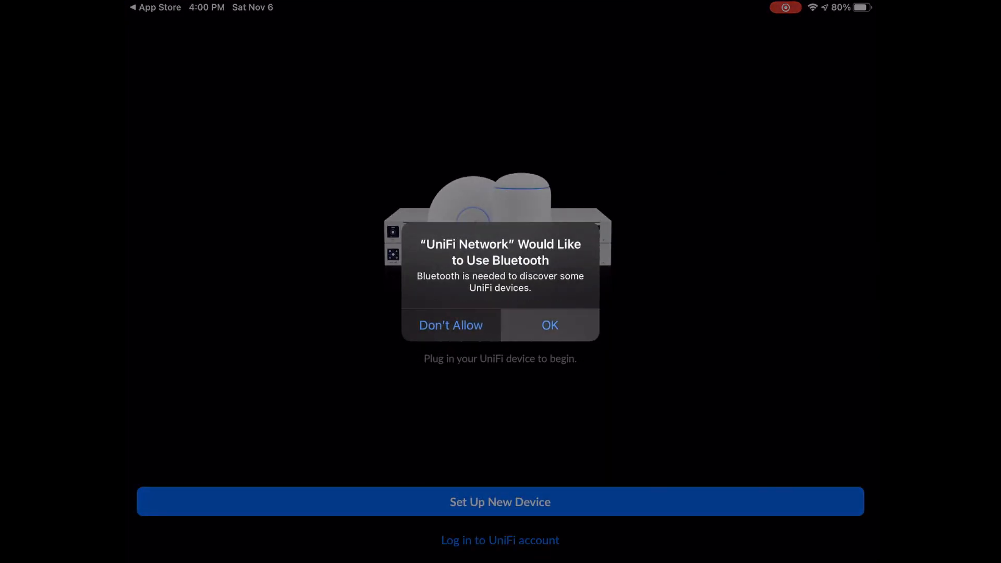
# Step: Allow Bluetooth and local network access, connect to the AP and keep the name UAP-AC-Pro 1
pyautogui.click(549, 325)
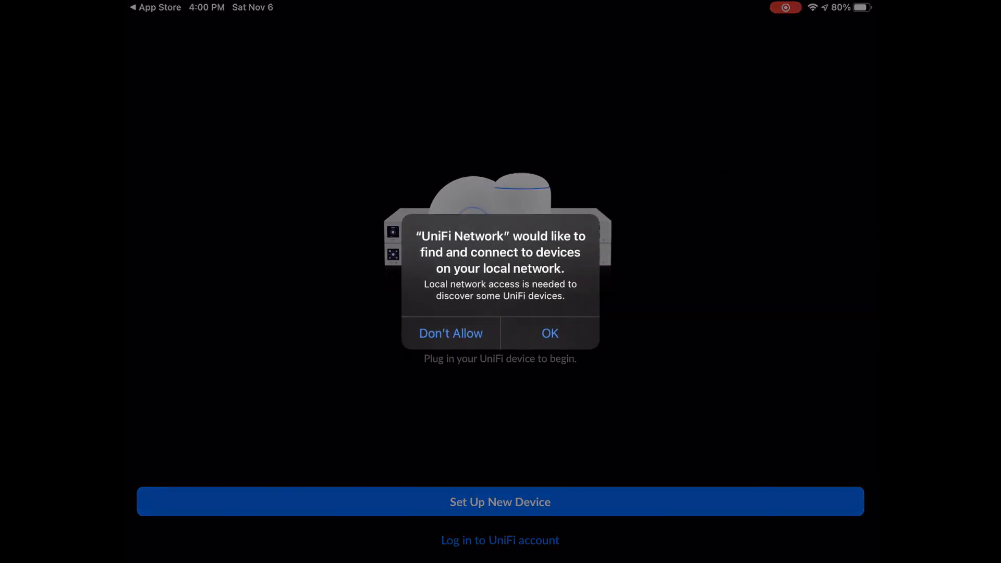
pyautogui.click(551, 333)
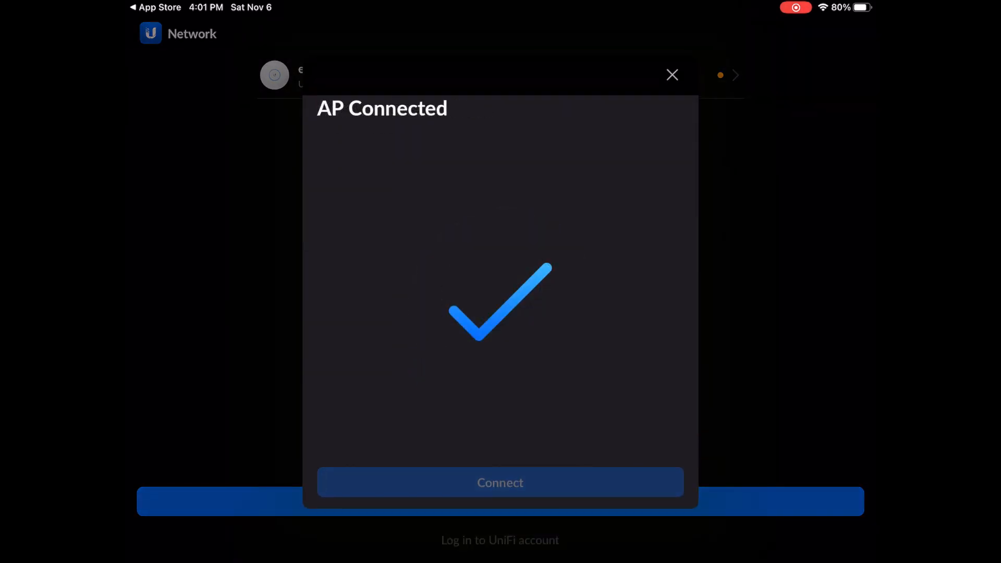
pyautogui.click(501, 482)
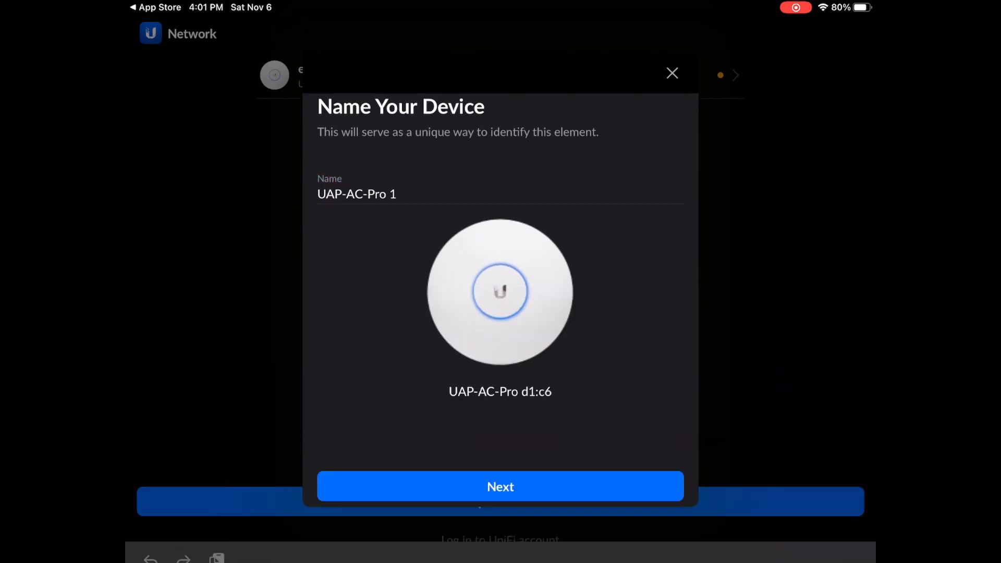
pyautogui.click(500, 486)
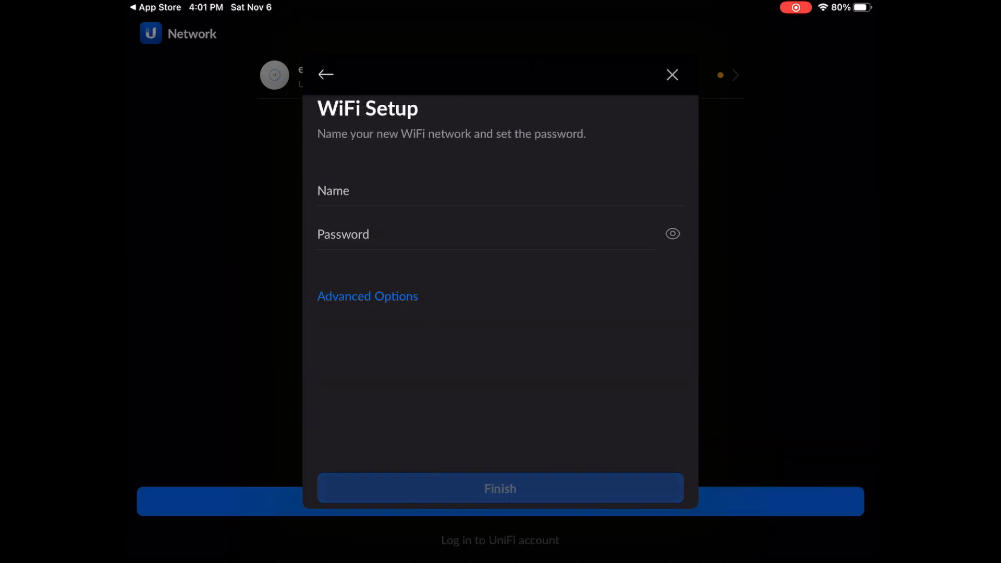
# Step: Name the new WiFi network 'Simple Networks', set a password and finish setup
pyautogui.write('Si p')
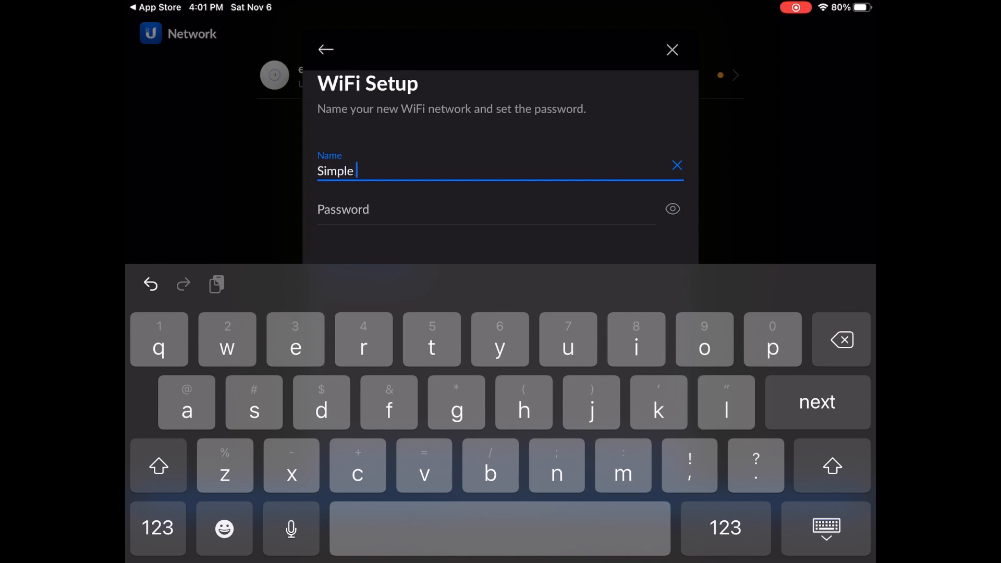
pyautogui.write('Networks')
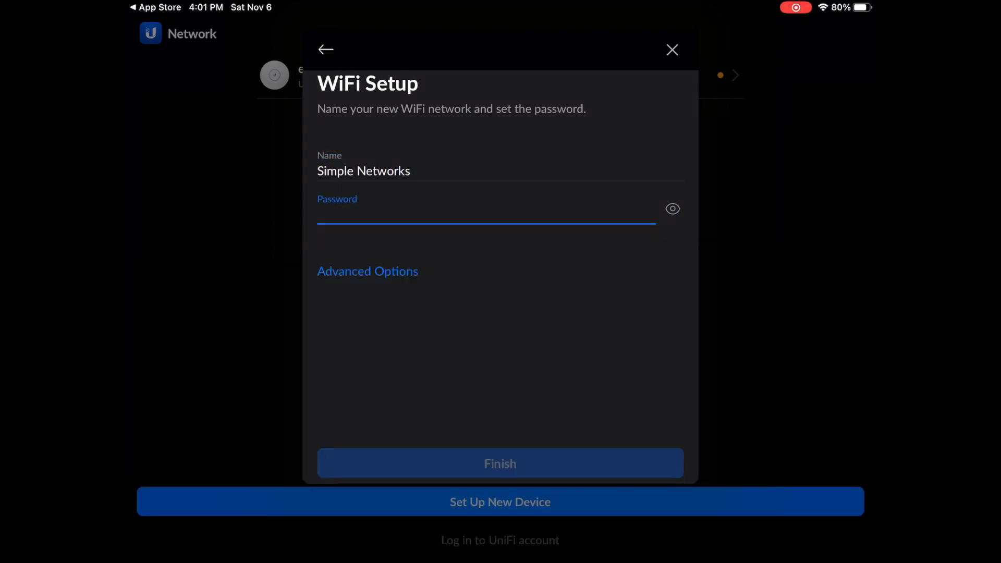
pyautogui.click(500, 462)
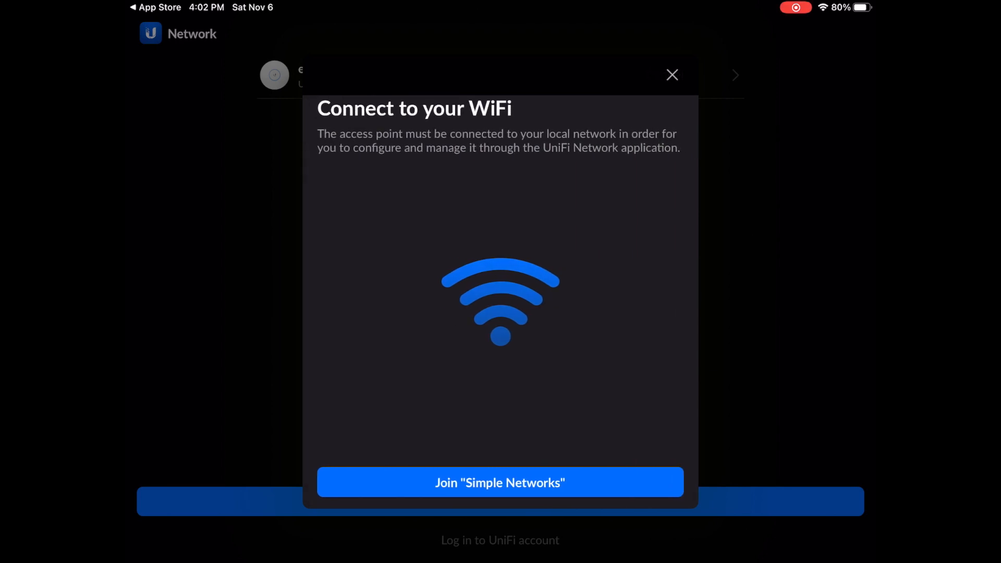
# Step: Join the iPad to the Simple Networks WiFi and return to the home screen
pyautogui.click(499, 482)
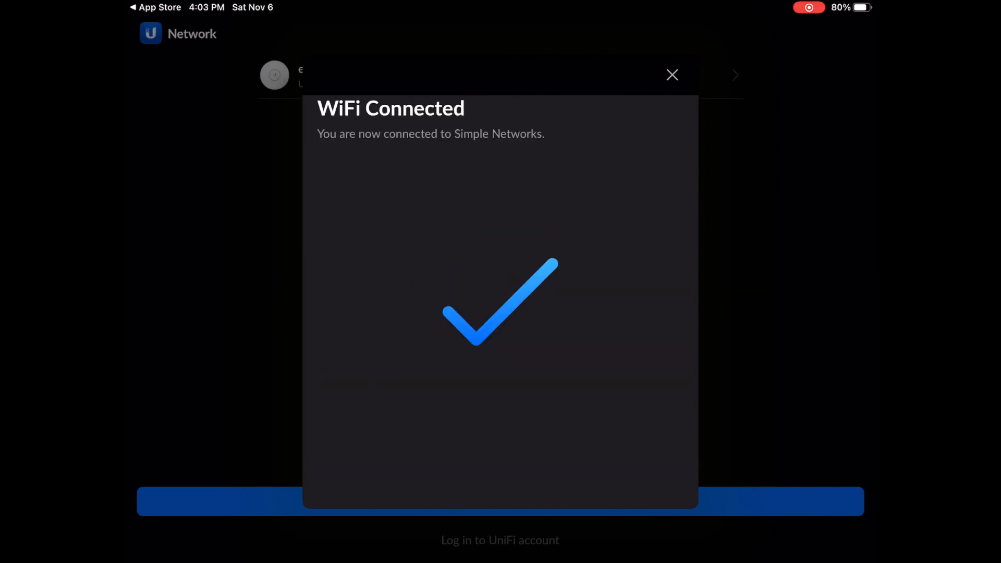
pyautogui.click(671, 74)
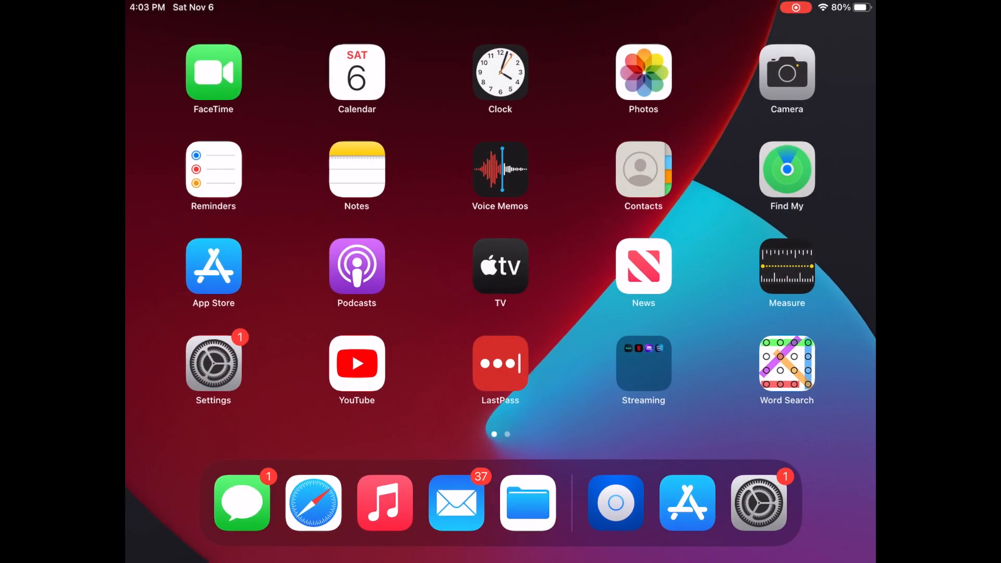
# Step: Launch Speedtest from the second home screen page and start a speed test
pyautogui.hscroll(-3)
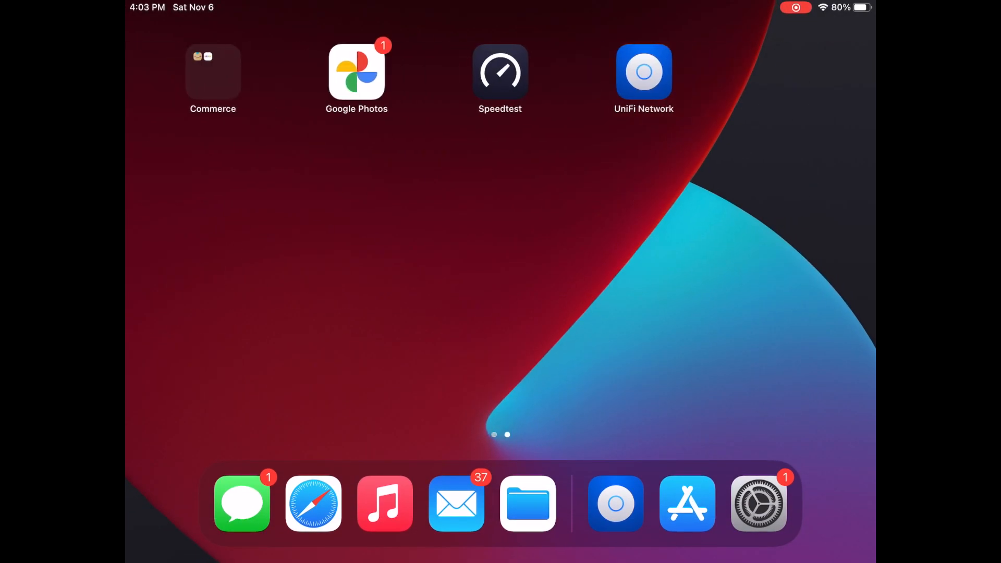
pyautogui.click(499, 71)
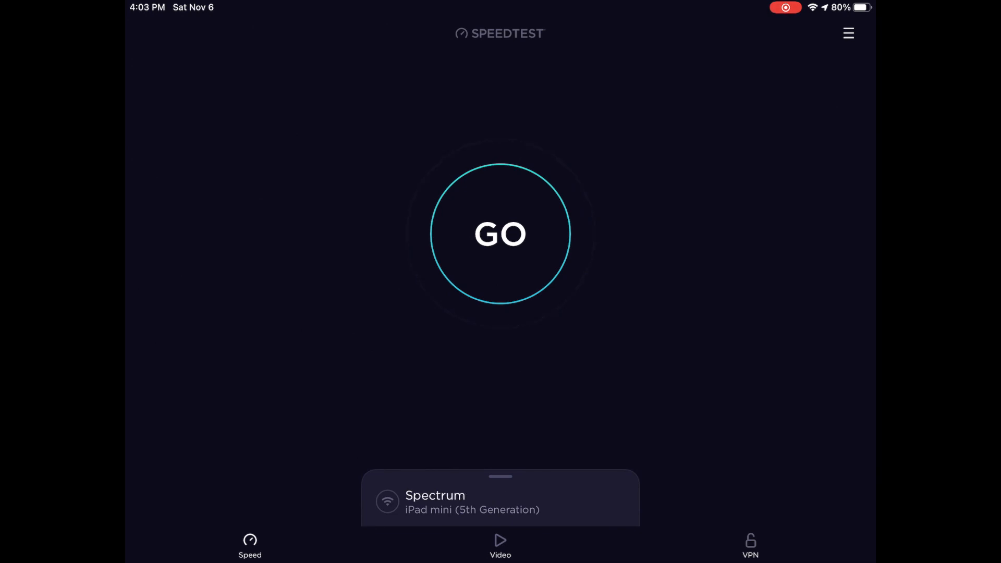
pyautogui.click(499, 233)
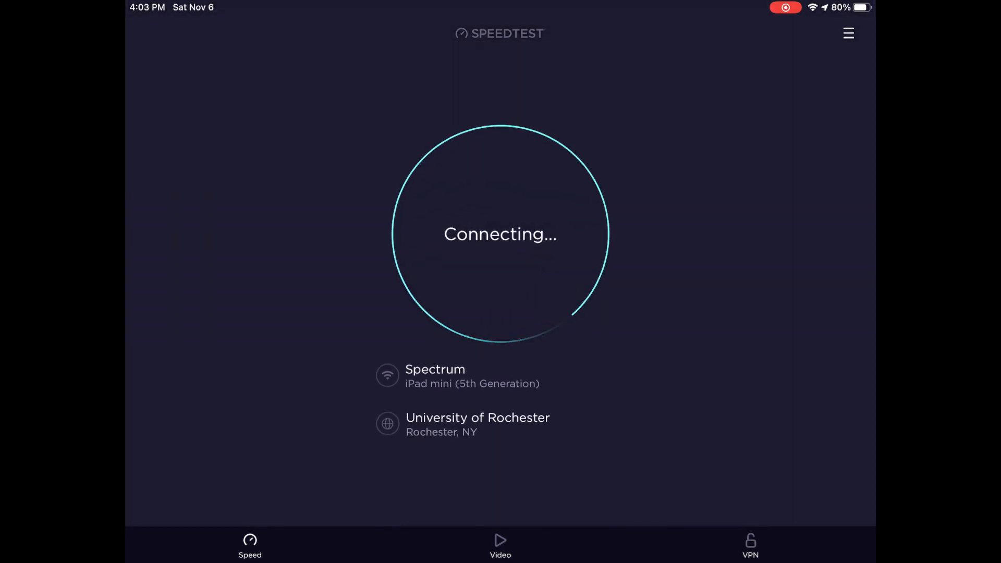